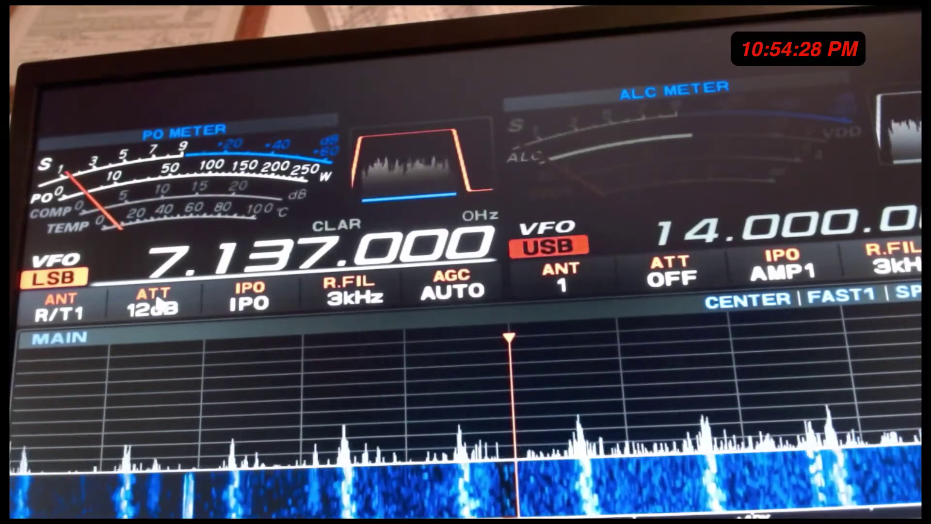
Step: Switch the main receiver's attenuator from 12dB to OFF via the ATT field
left_click(154, 303)
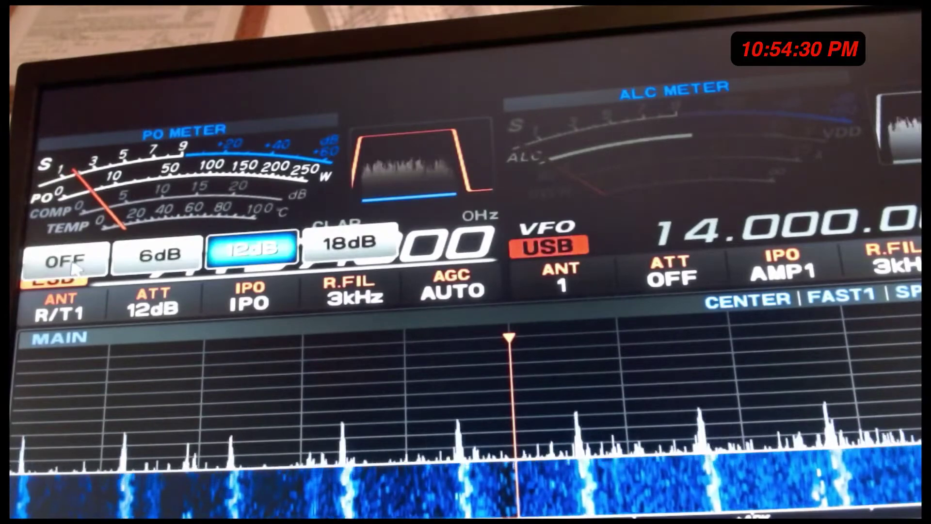
left_click(63, 260)
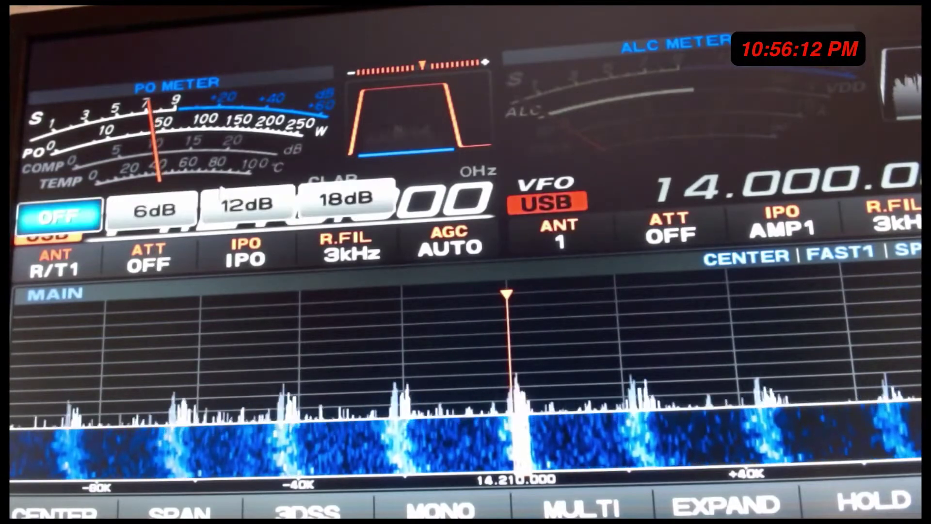
Step: Select 6dB in the ATT choices and confirm the main receiver's attenuator reads 6dB
left_click(146, 214)
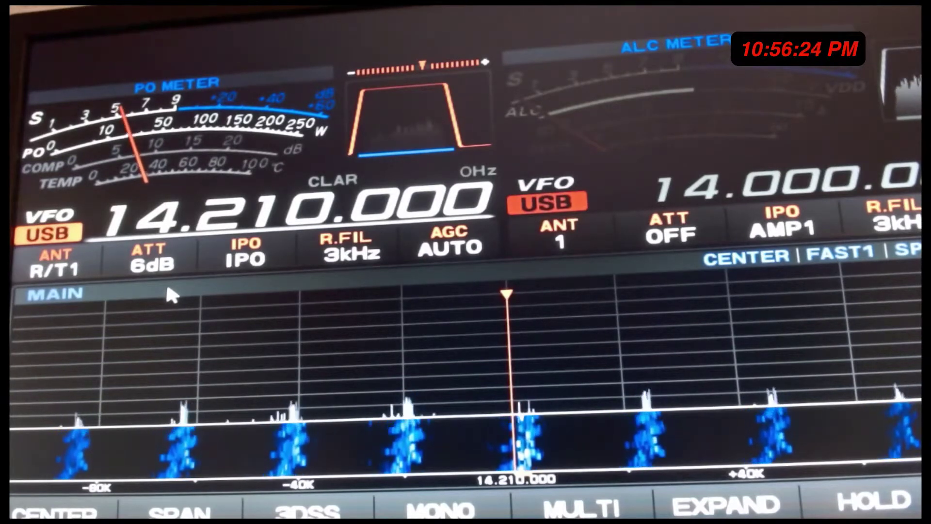
left_click(148, 261)
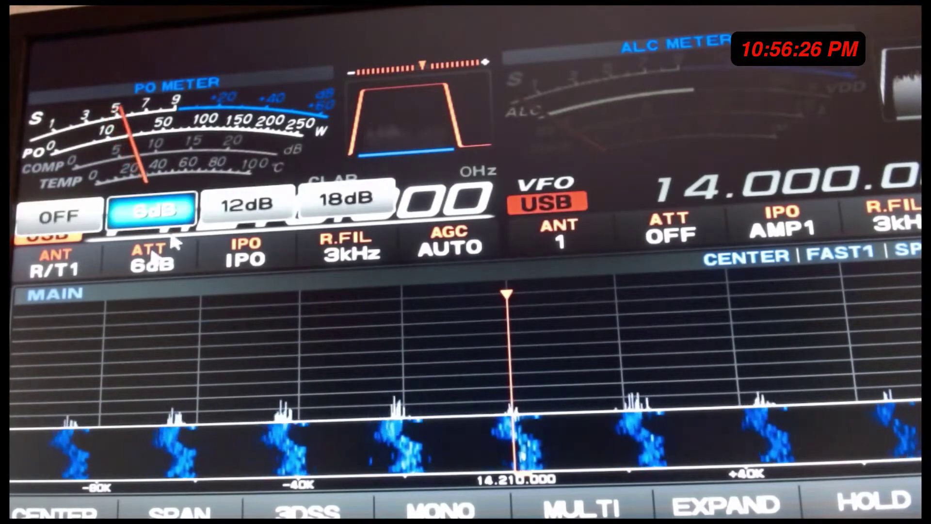